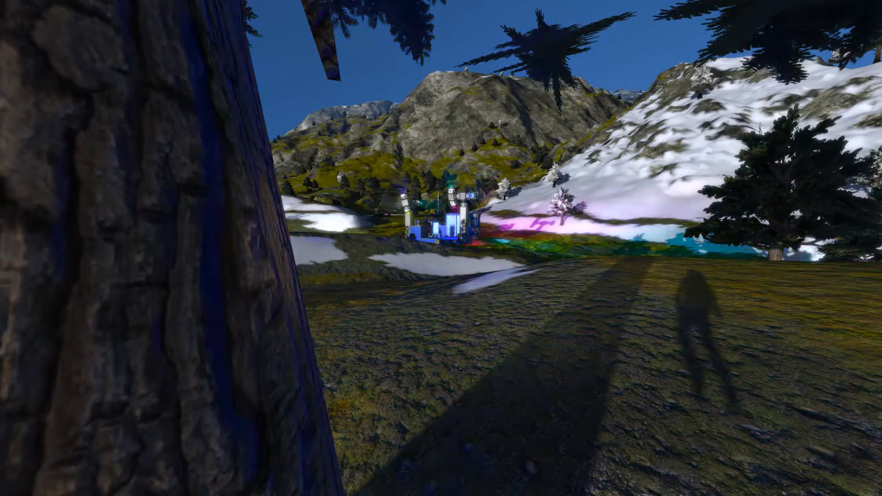
pyautogui.moveTo(441, 248)
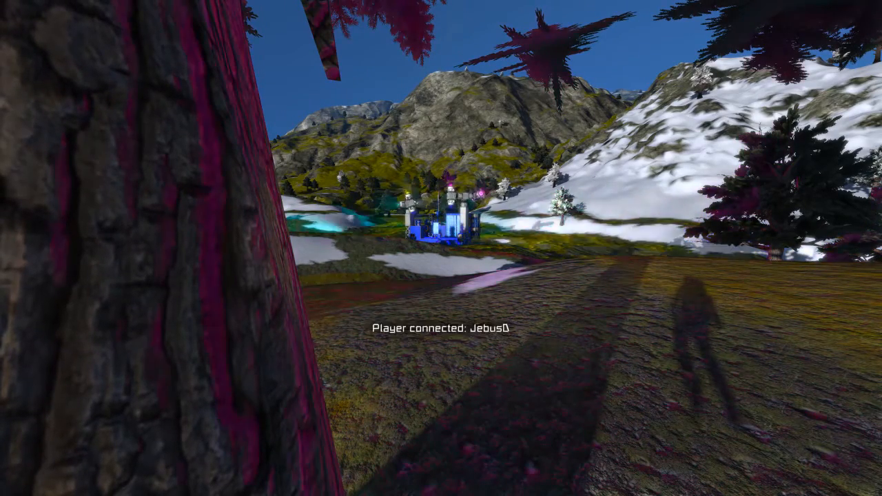
pyautogui.moveTo(441, 248)
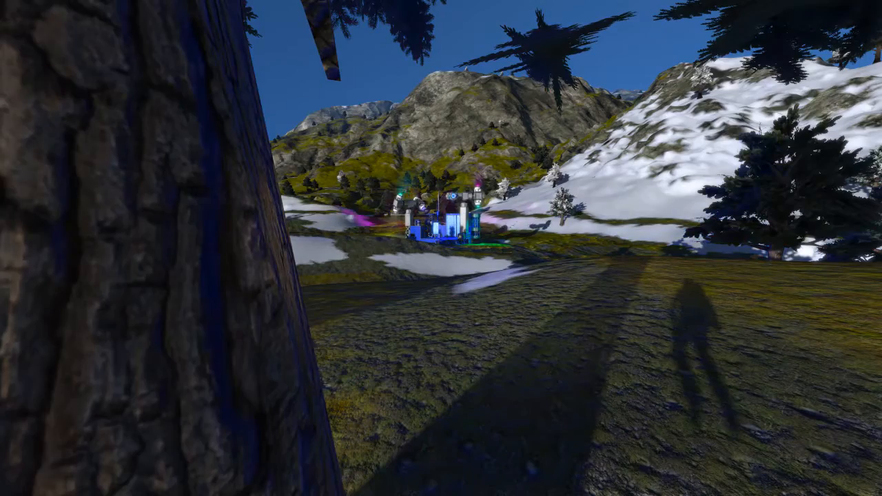
pyautogui.moveTo(441, 248)
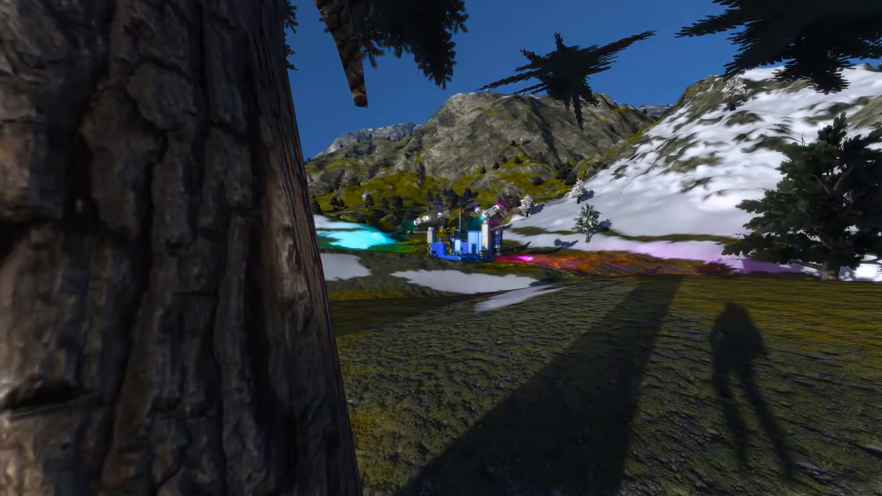
pyautogui.moveTo(441, 248)
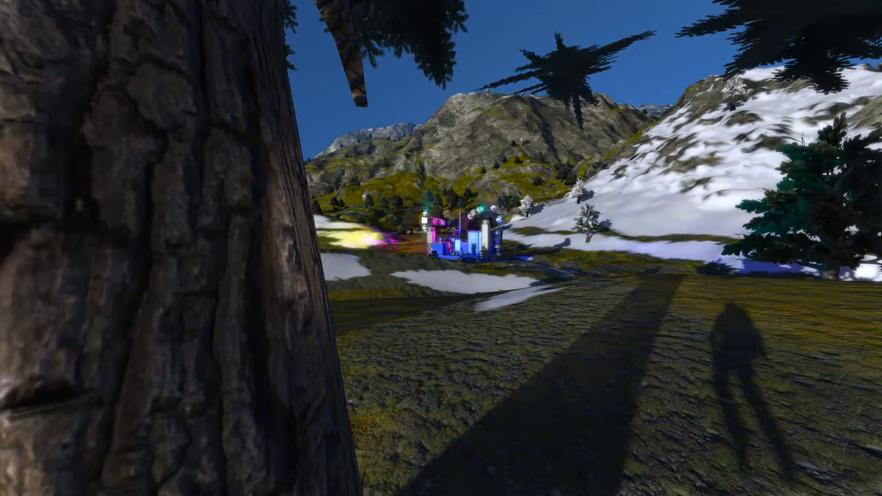